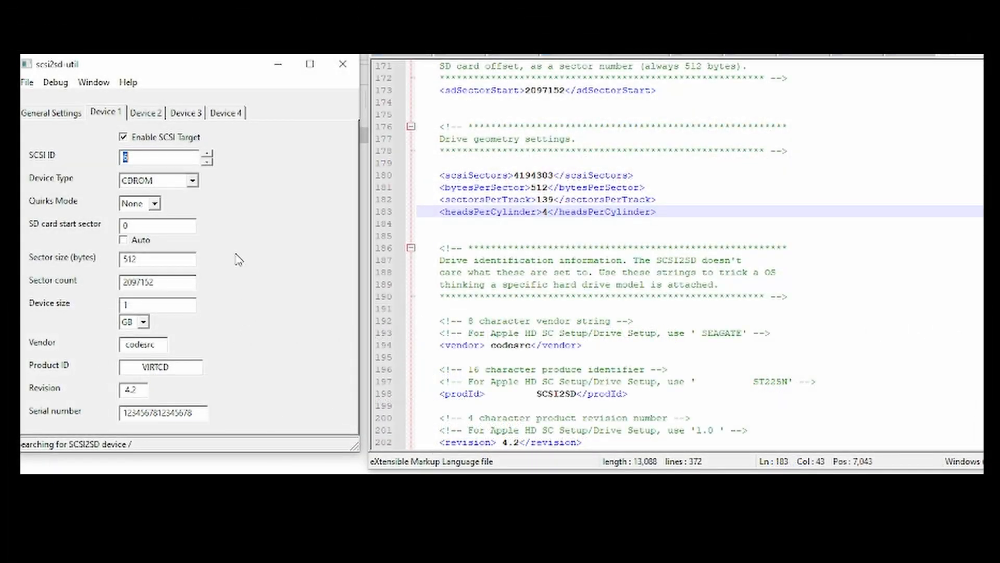
Boot the SPARCstation from CD-ROM with 'boot cdrom' at the OpenBoot ok prompt.
left_click(146, 112)
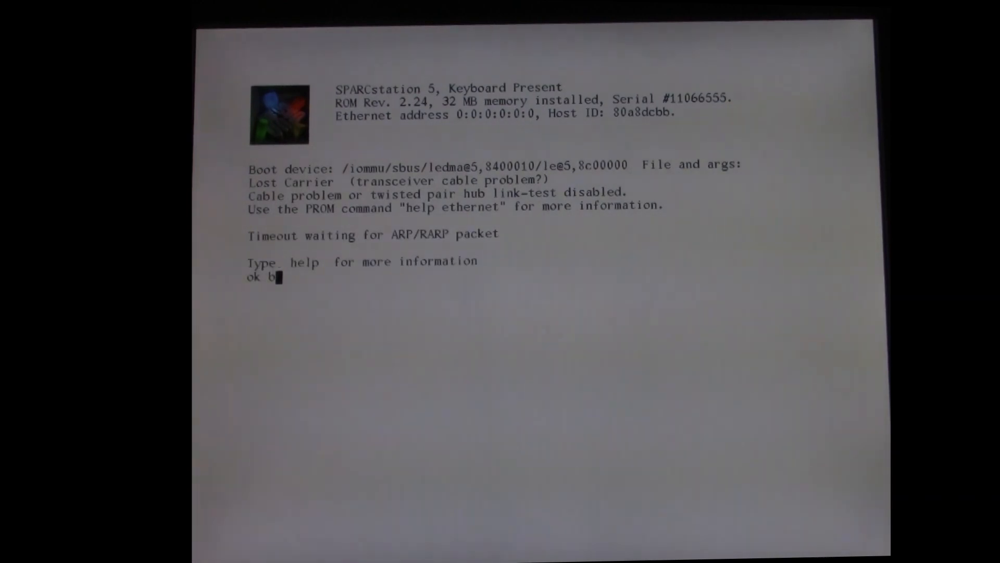
type("oot")
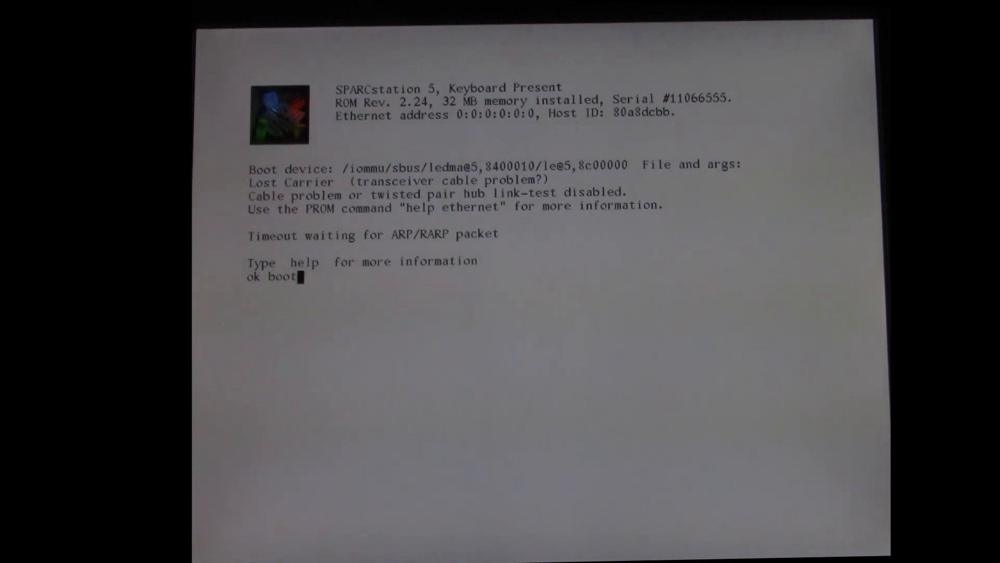
type("cdro")
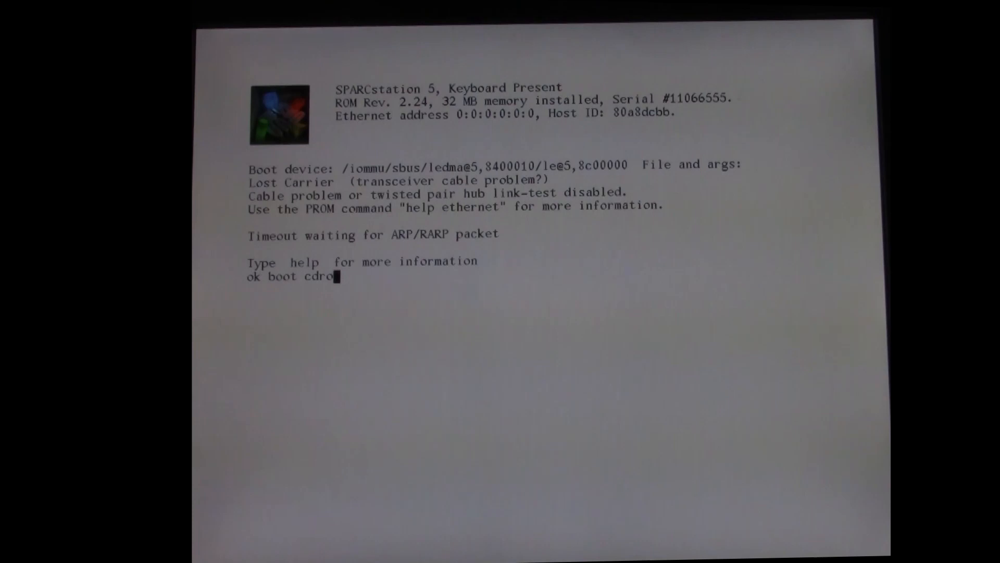
key("Return")
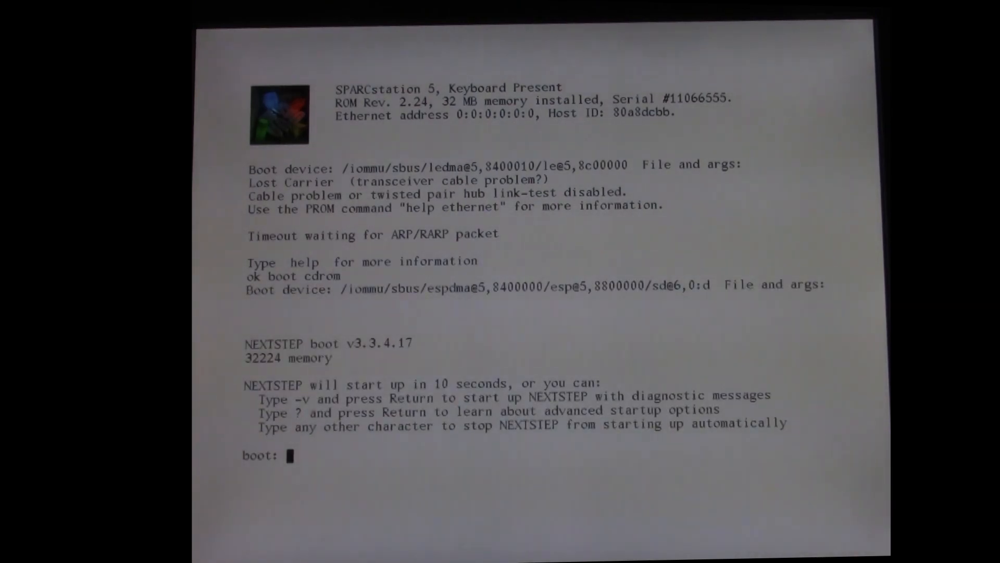
Start NEXTSTEP verbosely with the '-v' option at the boot: prompt.
type("-v")
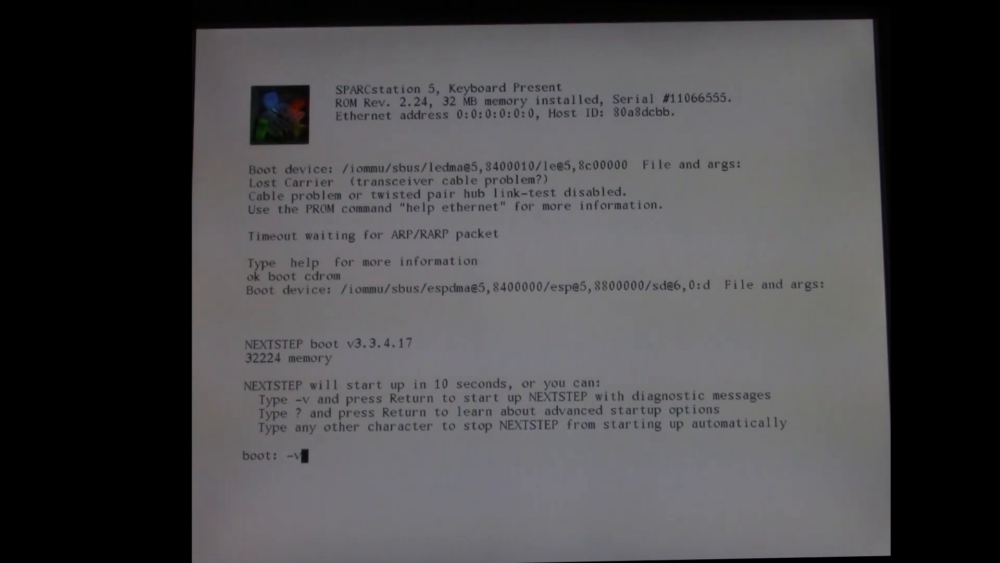
key("Return")
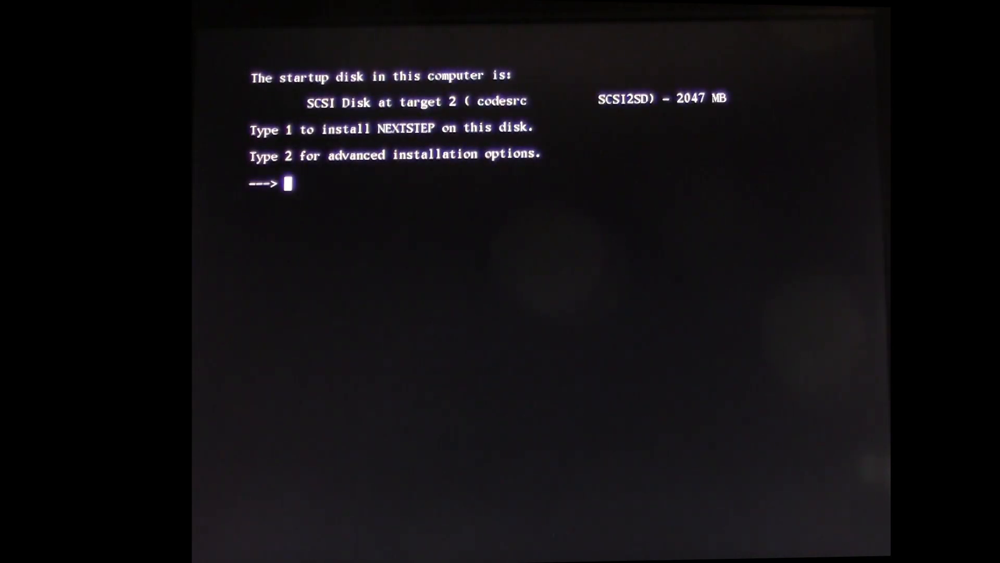
Choose option 1 to install on the 2047 MB SCSI2SD disk and confirm ready-to-install.
type("1")
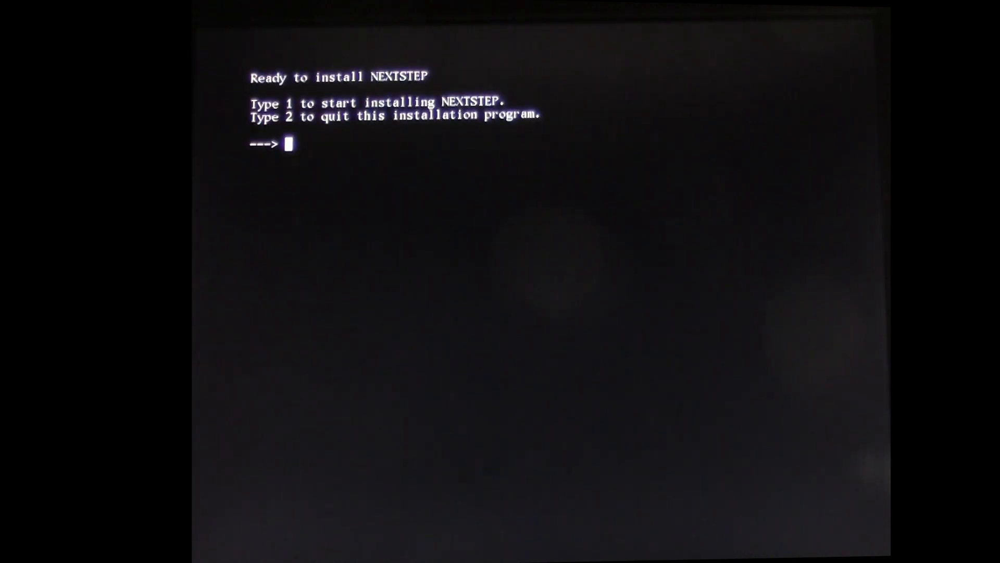
type("1")
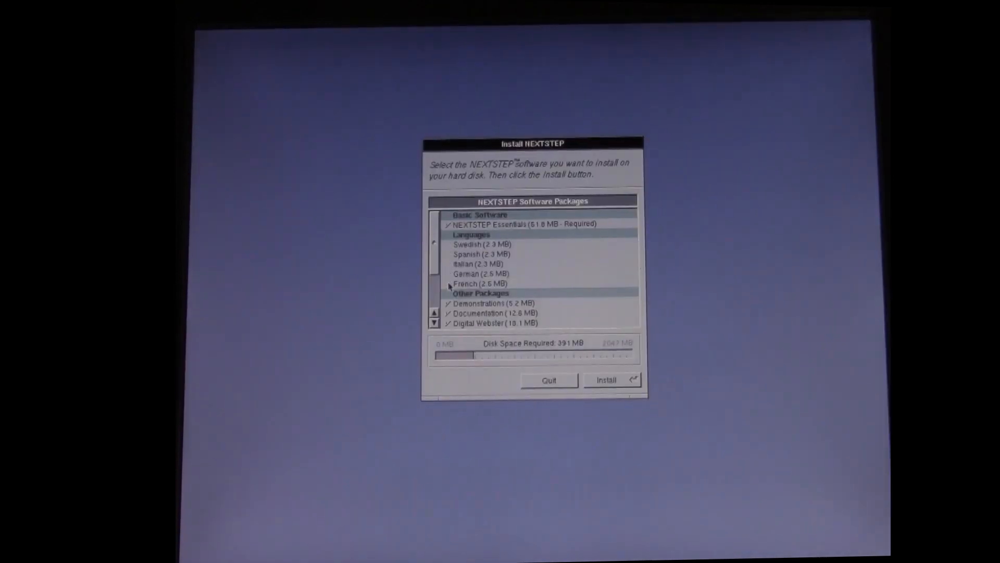
Install the selected packages, then restart the computer after the successful build.
left_click(605, 379)
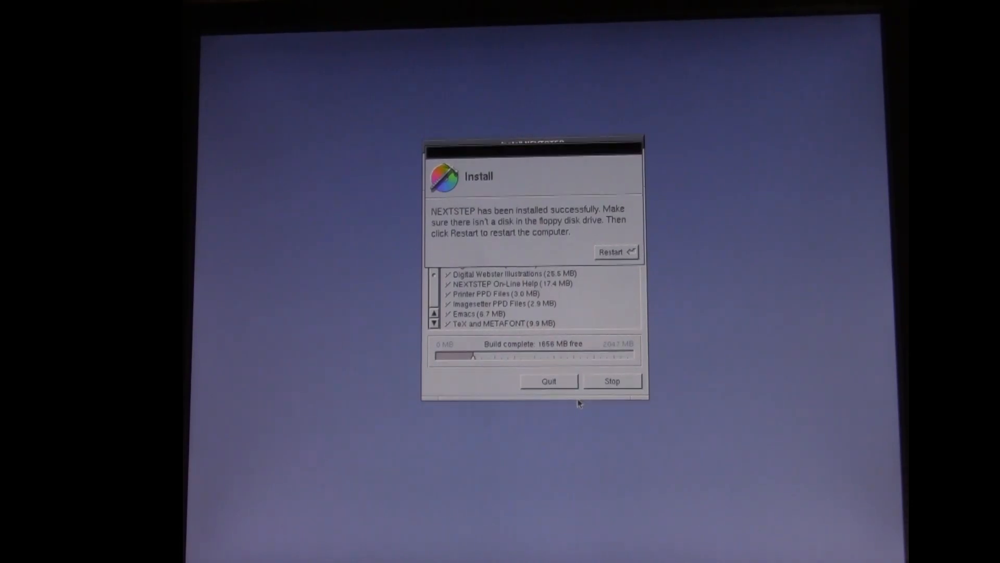
left_click(614, 251)
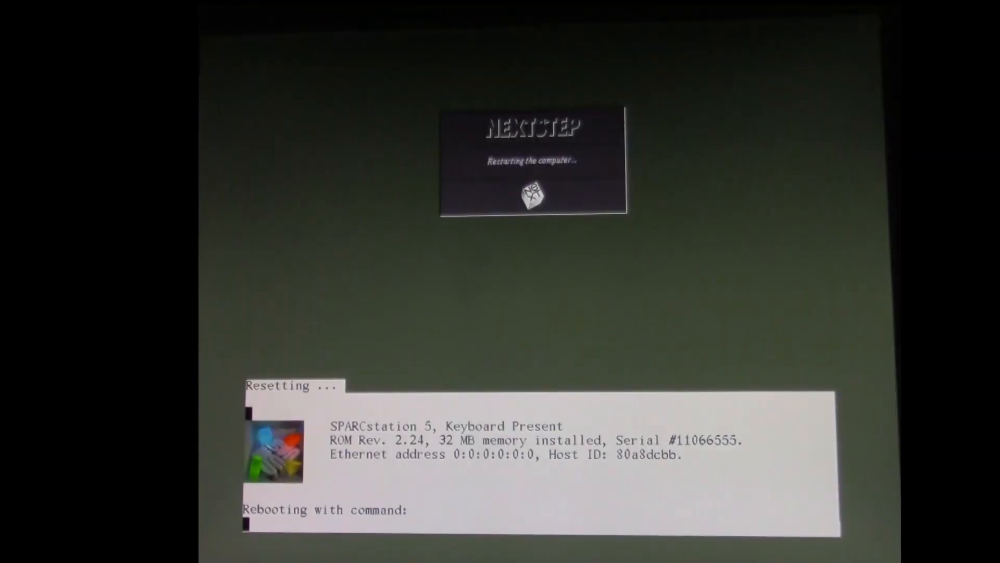
Boot the freshly installed NEXTSTEP from the SCSI2SD disk with 'boot disk2'.
type("boot disk2")
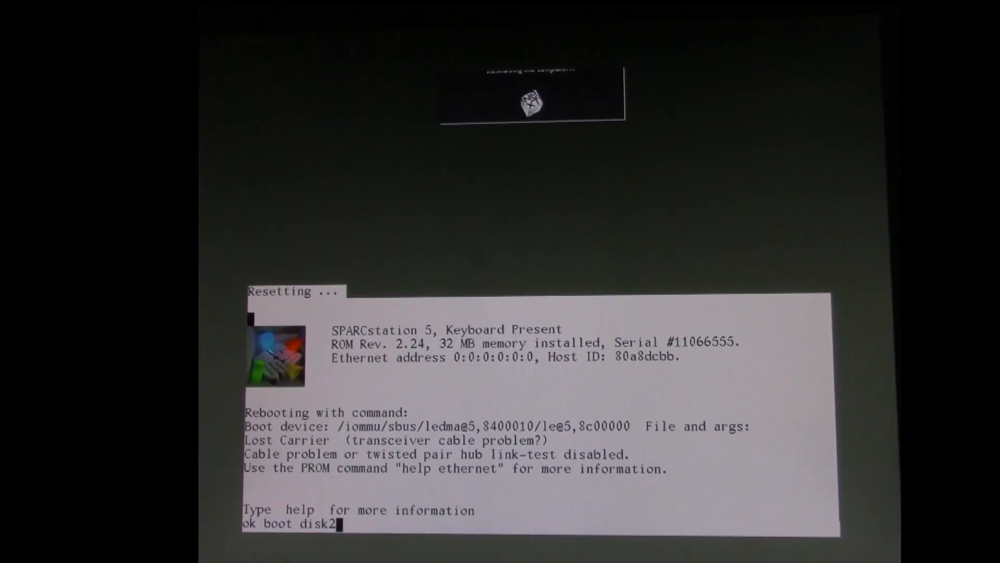
key("Return")
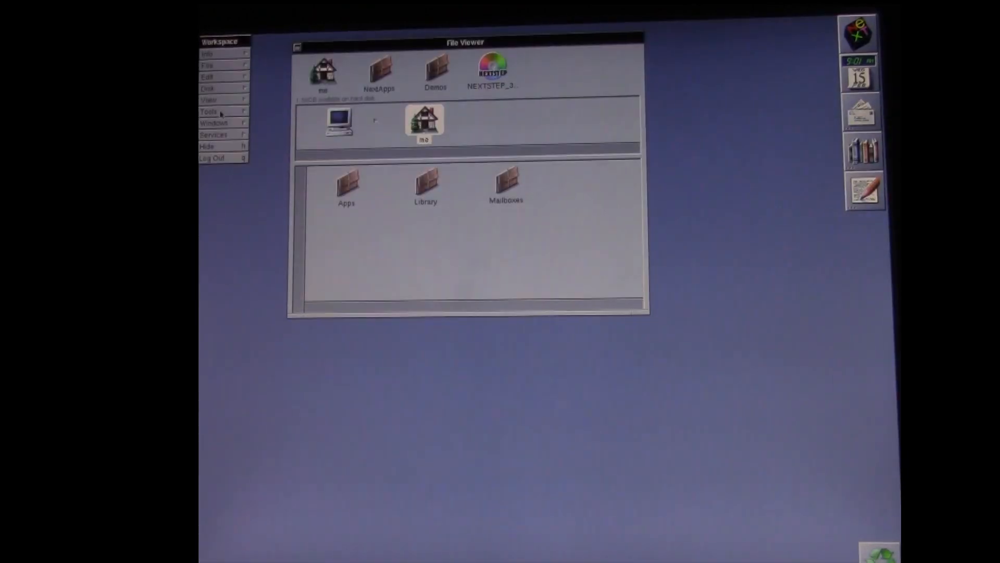
Run the Mandelbrot.app demo rendering, then show the Console log from the Tools menu.
double_click(435, 69)
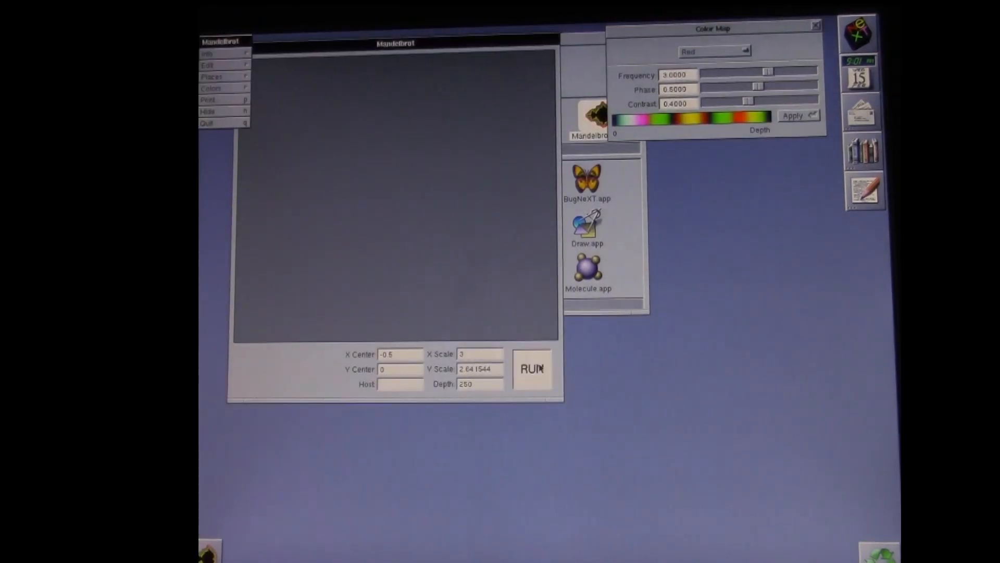
left_click(531, 369)
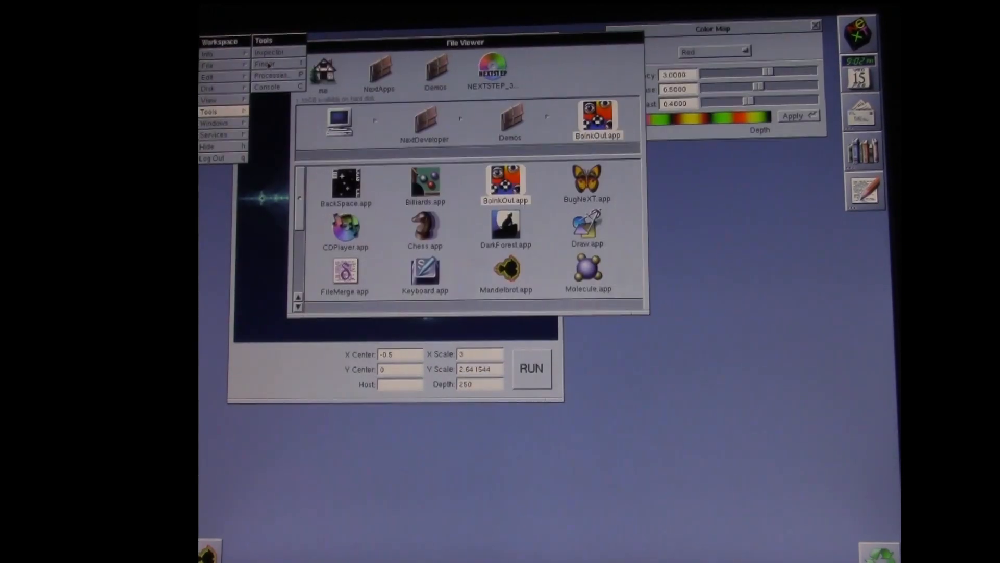
left_click(208, 53)
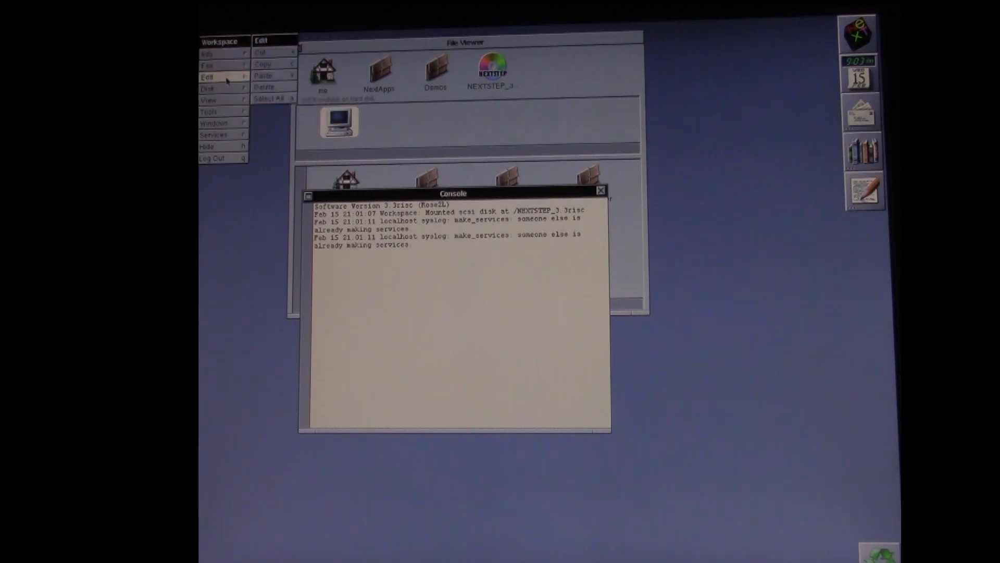
Browse the Services and Info menus, close the Console and launch Terminal.app from NextApps.
left_click(215, 134)
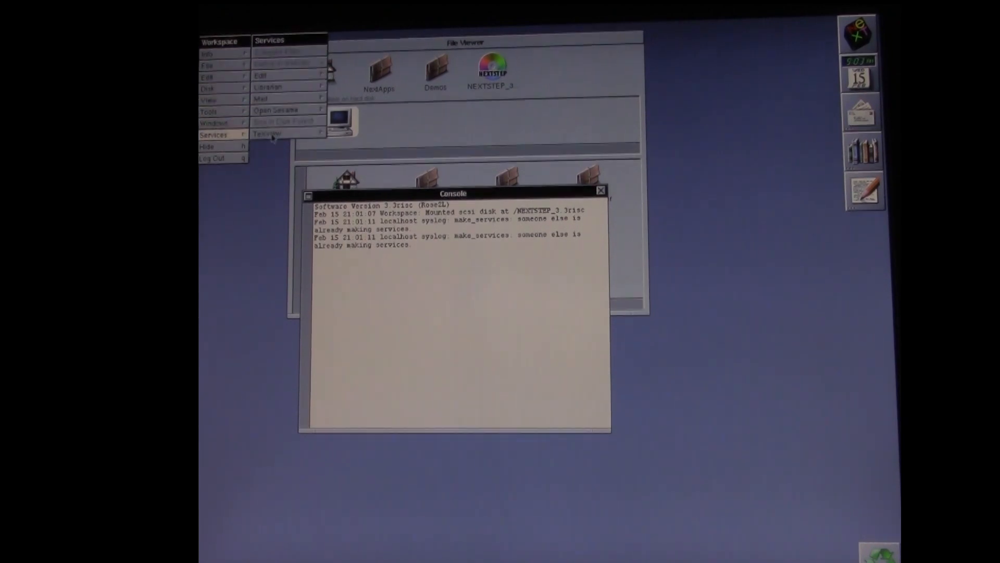
left_click(211, 53)
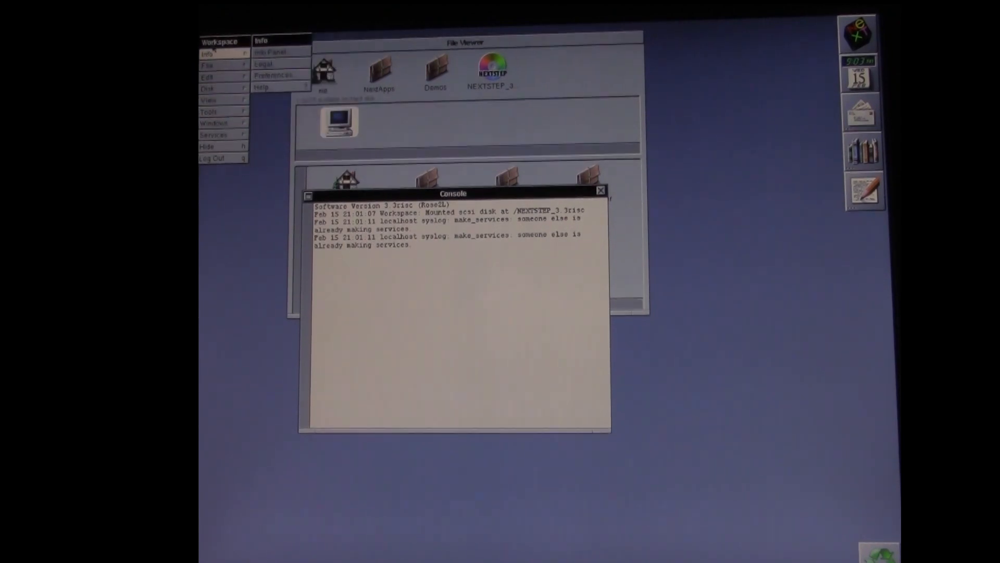
left_click(600, 190)
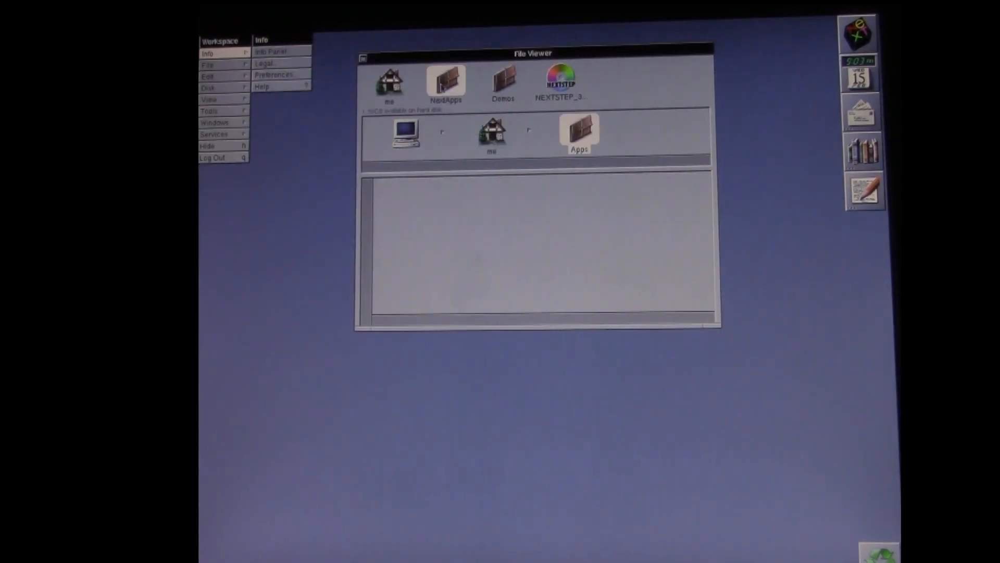
double_click(579, 133)
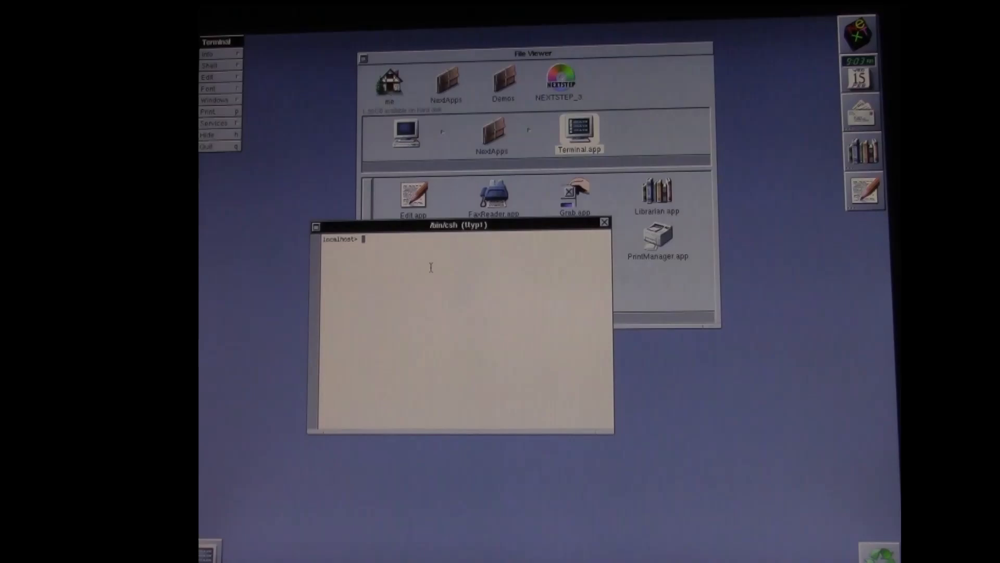